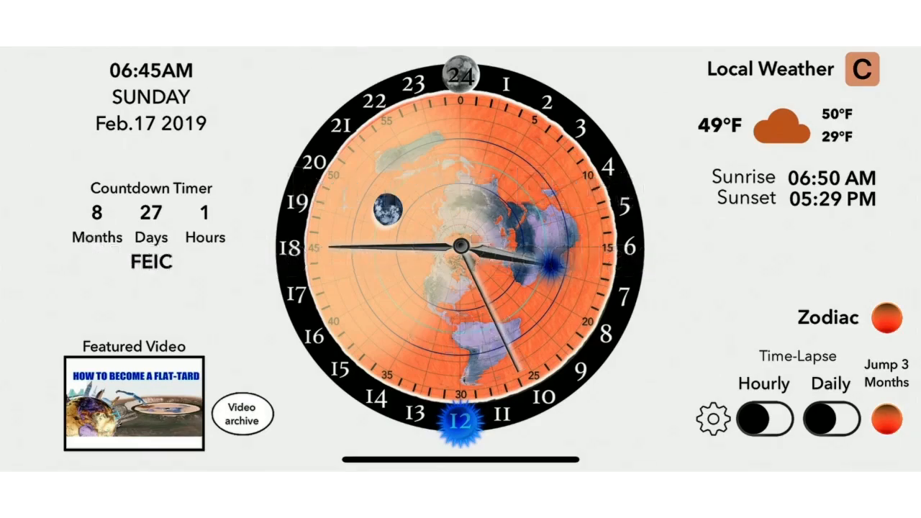
- Choose a snowy winter photo from the Photos library as the clock background
{"action": "left_click", "coordinate": [691, 418]}
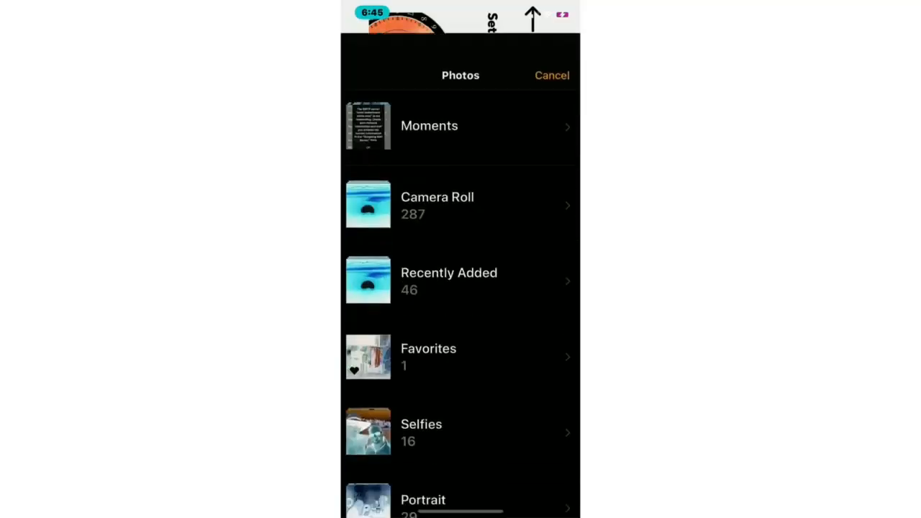
{"action": "left_click", "coordinate": [437, 205]}
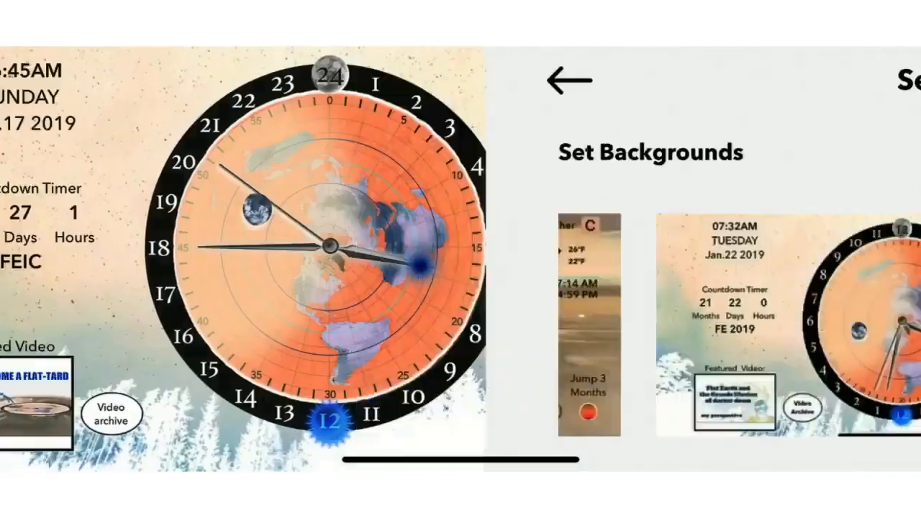
- Back on the clock, switch on Daily Time-Lapse so dates advance through the 2020 seasons
{"action": "left_click", "coordinate": [567, 79]}
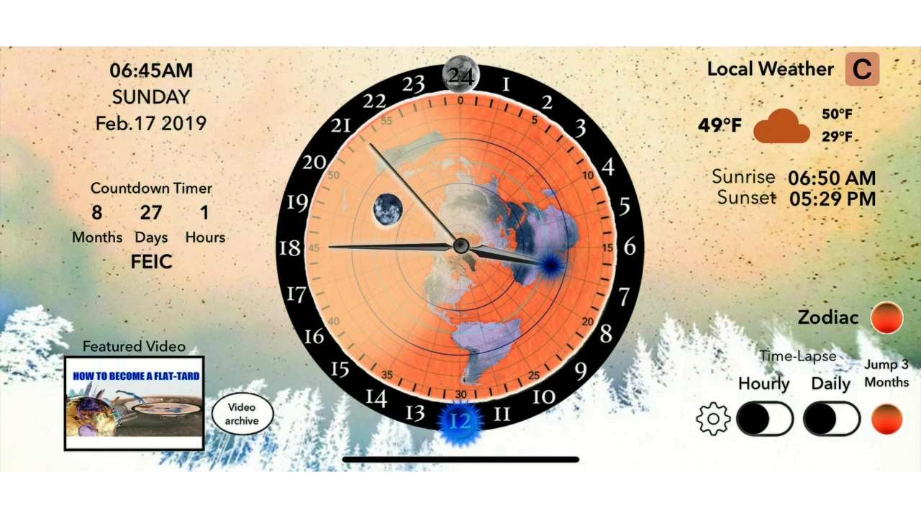
{"action": "left_click", "coordinate": [878, 317]}
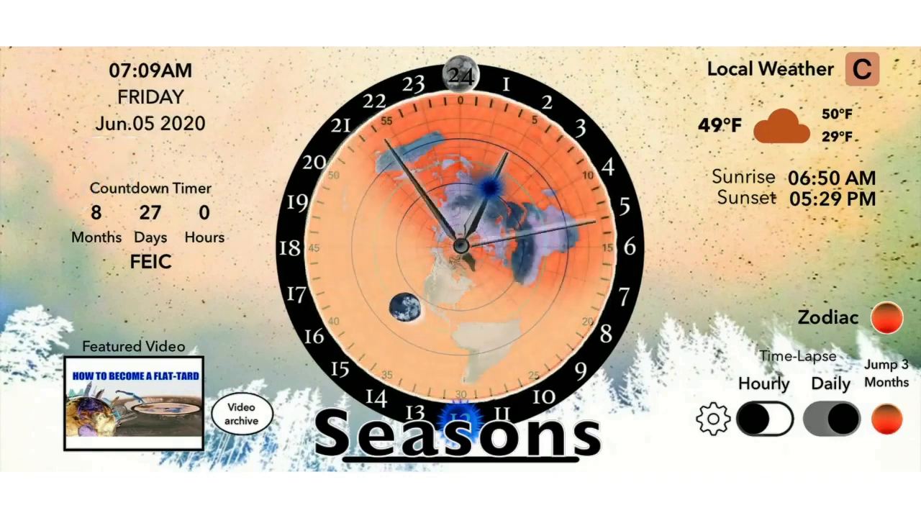
{"action": "left_click", "coordinate": [886, 410]}
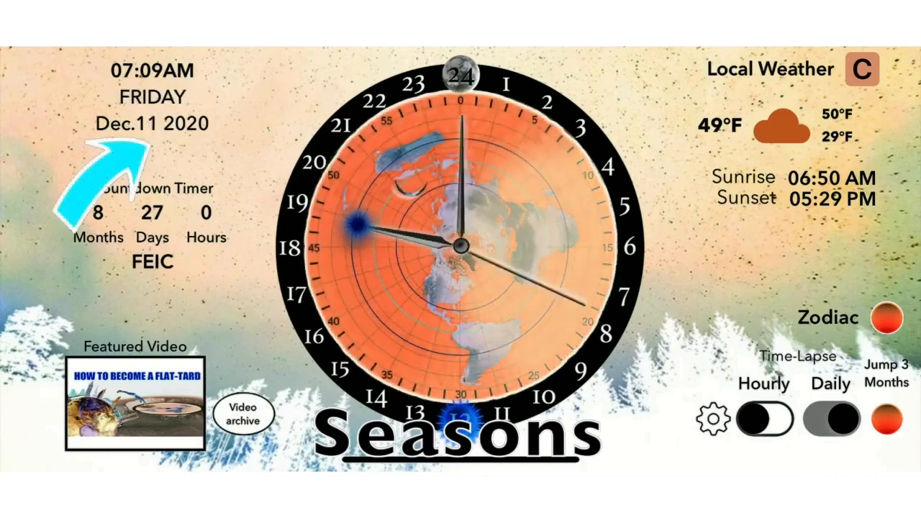
- Enable Show Zodiac under Manage Widgets, then reach the Manage Location settings
{"action": "left_click", "coordinate": [832, 420]}
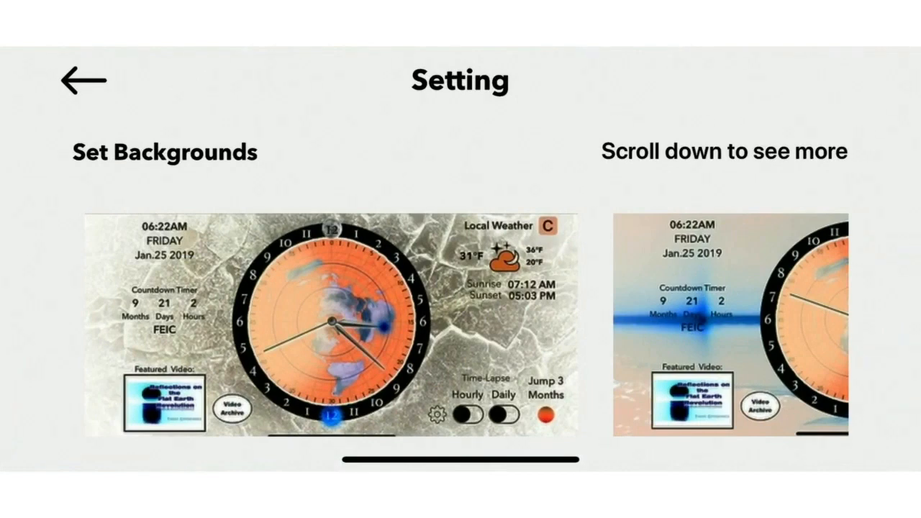
{"action": "scroll", "scroll_direction": "down", "scroll_amount": 3}
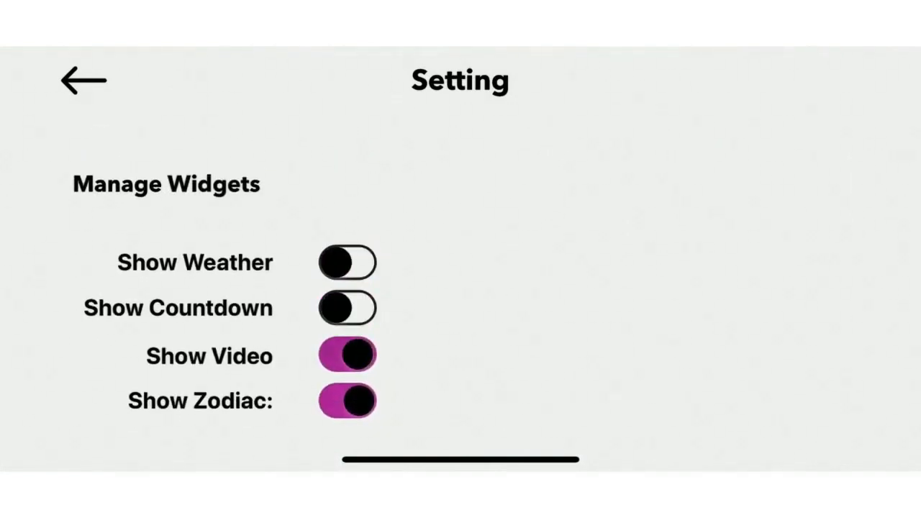
{"action": "left_click", "coordinate": [83, 79]}
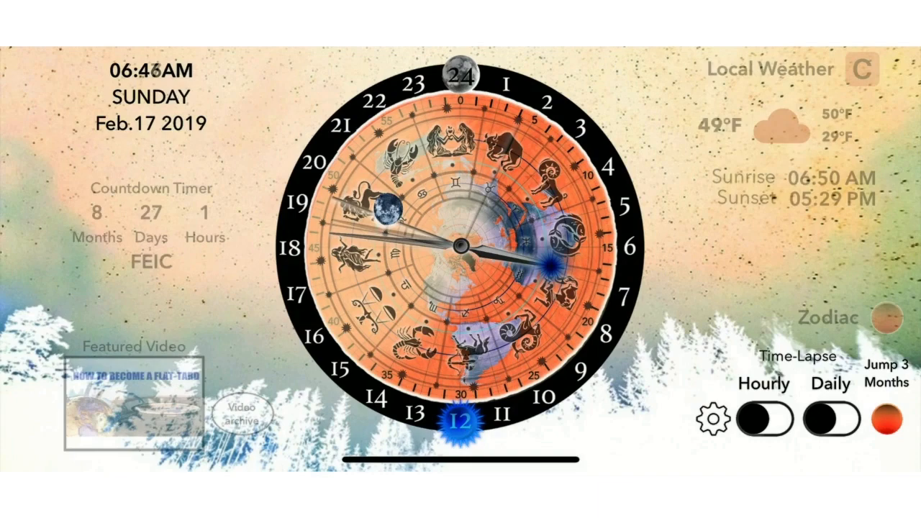
{"action": "left_click", "coordinate": [708, 420]}
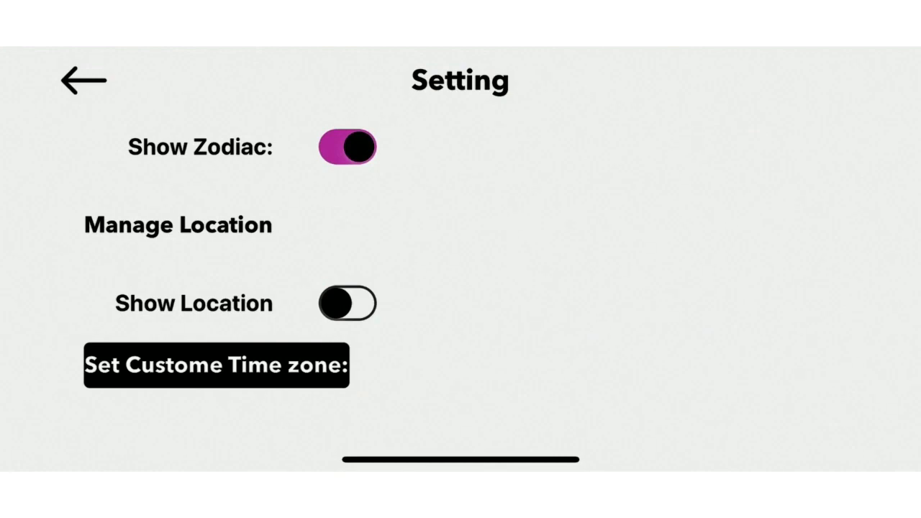
- Turn on Show Location under Manage Location and return to the clock face
{"action": "left_click", "coordinate": [347, 303]}
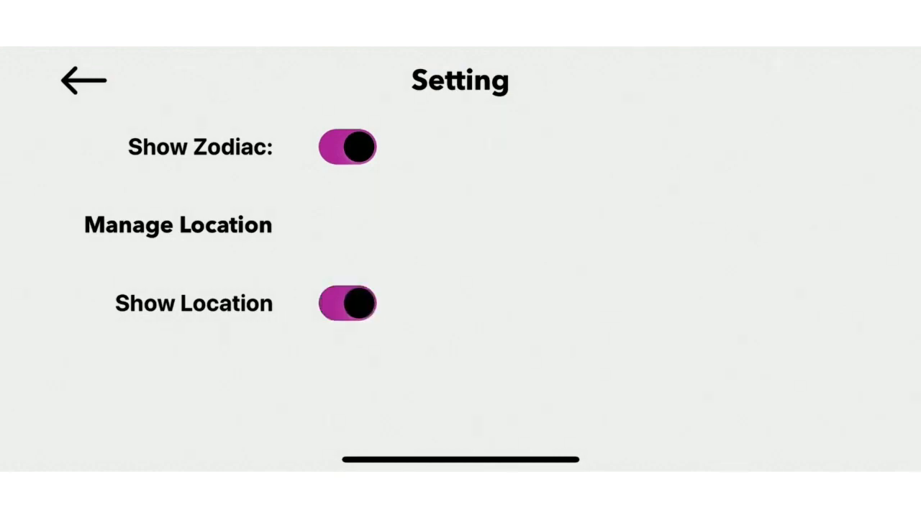
{"action": "left_click", "coordinate": [84, 80]}
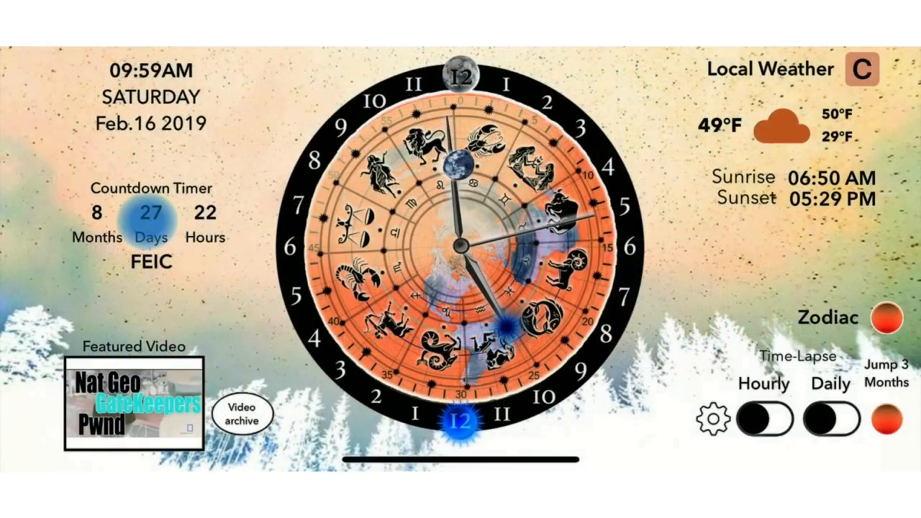
- Cancel the Countdown Timer dialog, then choose the 24Hours clock format in Settings
{"action": "left_click", "coordinate": [151, 213]}
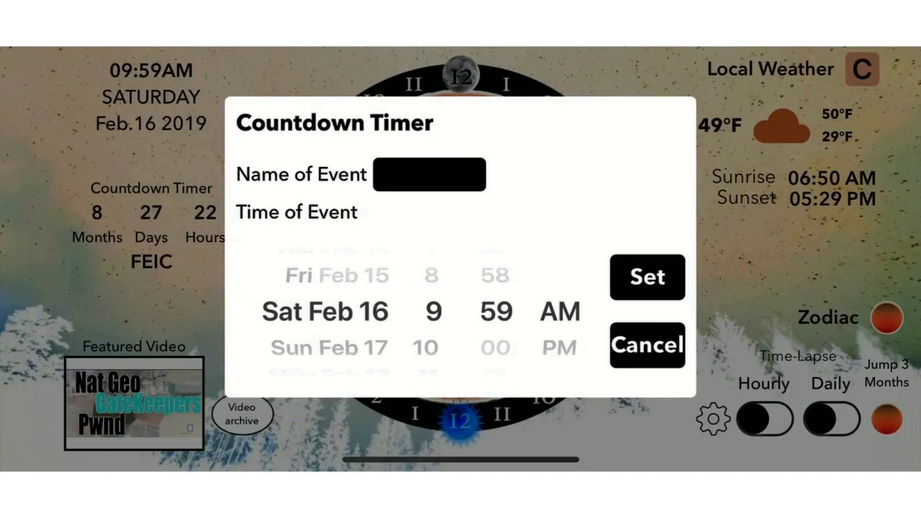
{"action": "left_click", "coordinate": [645, 345]}
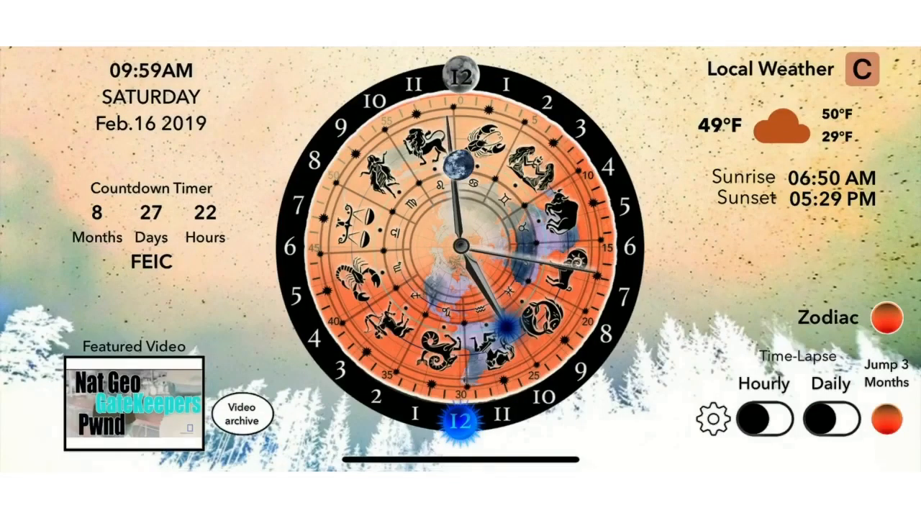
{"action": "left_click", "coordinate": [690, 417]}
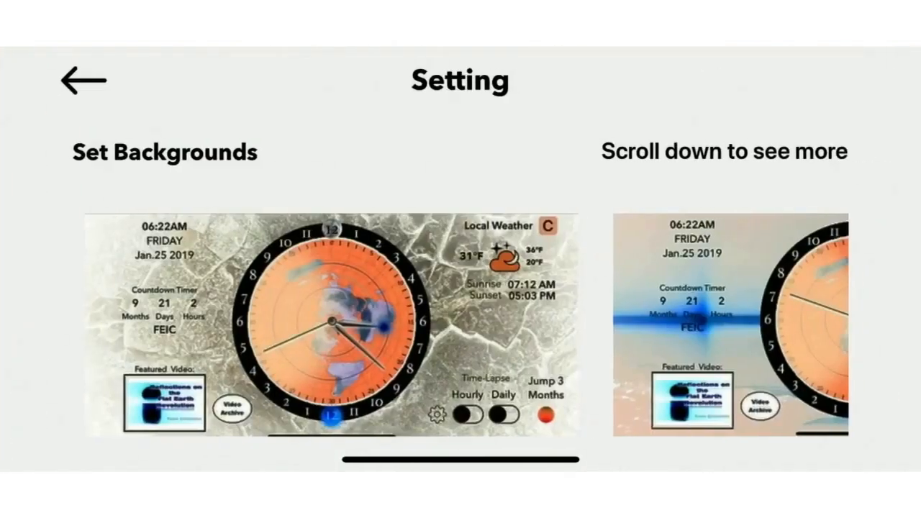
{"action": "scroll", "scroll_direction": "down", "scroll_amount": 3}
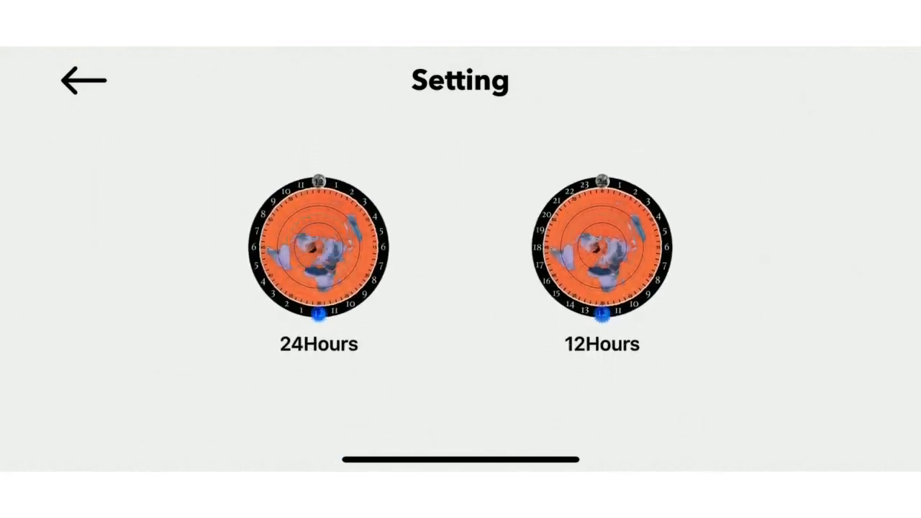
{"action": "left_click", "coordinate": [317, 247]}
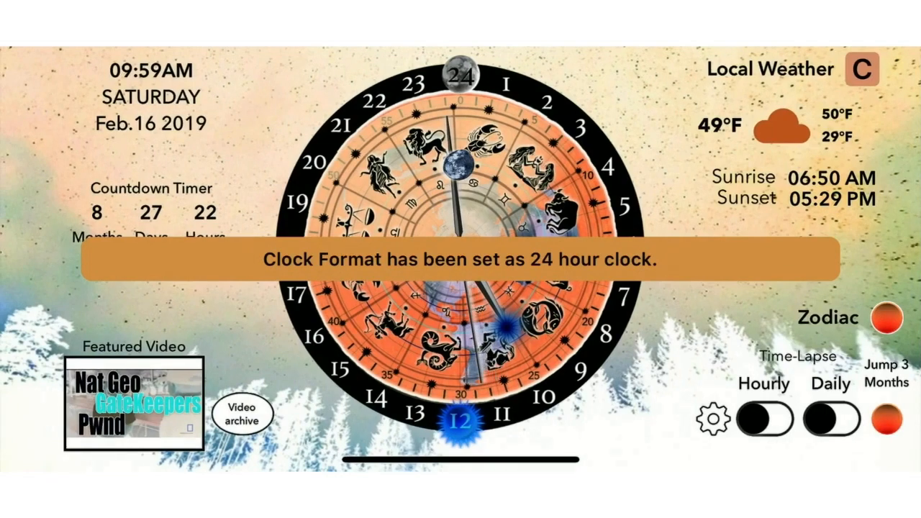